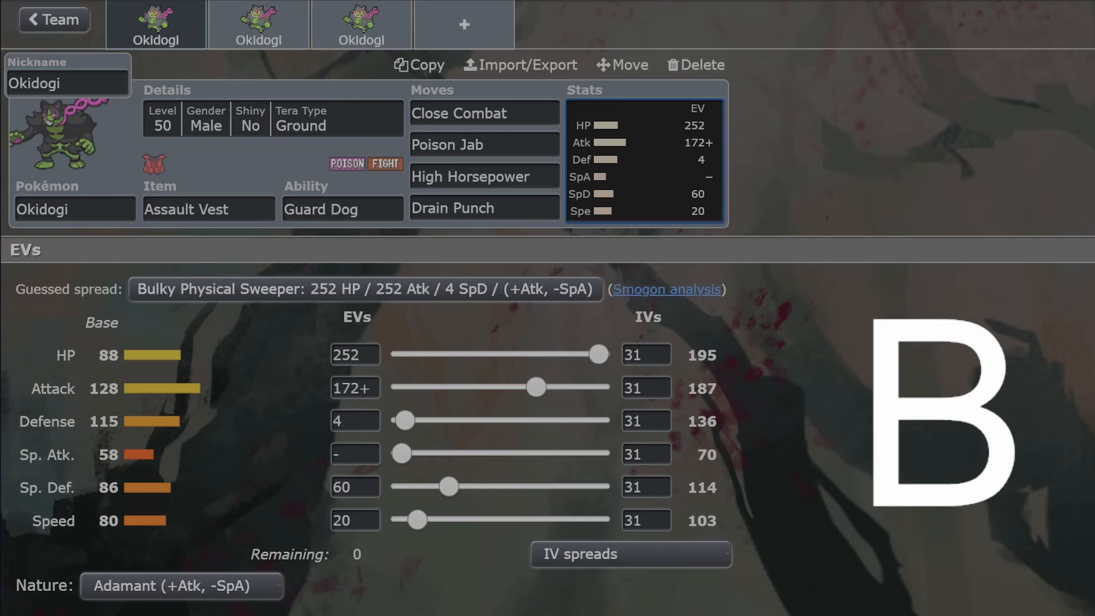
# Step: Open the first Okidogi set's move list, with Close Combat as its first move
pyautogui.click(342, 208)
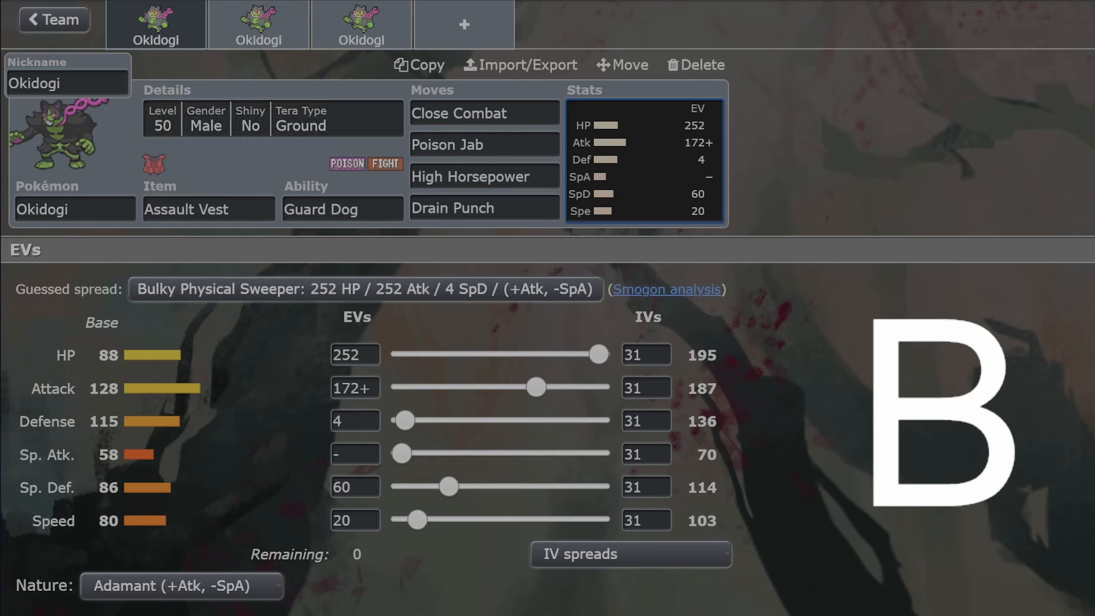
pyautogui.click(483, 113)
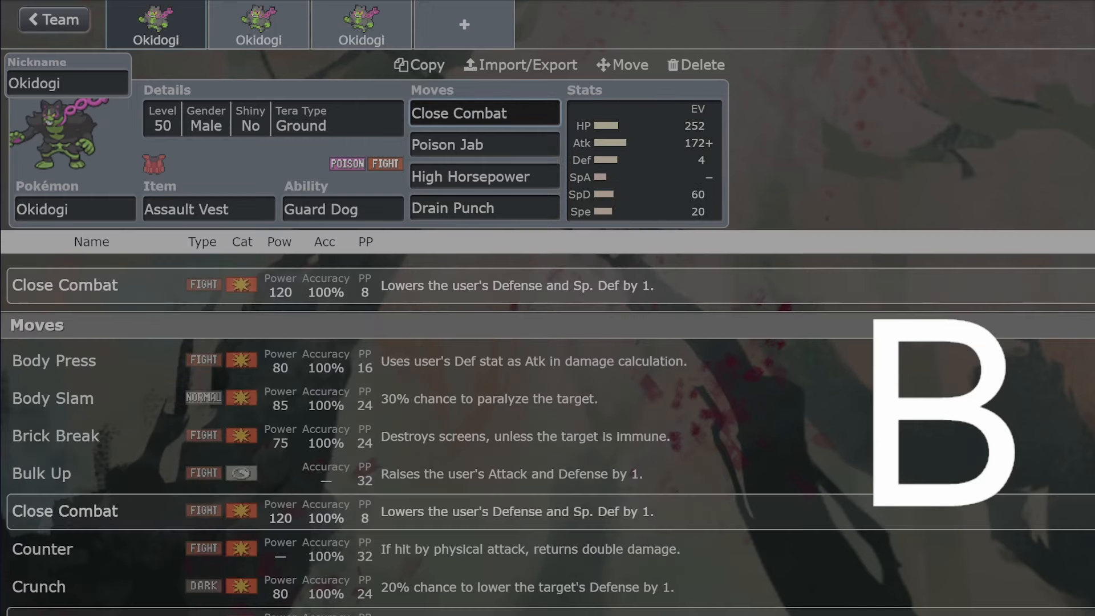
# Step: Inspect the first set's Drain Punch, High Horsepower and Poison Jab, then view the second set
pyautogui.click(484, 208)
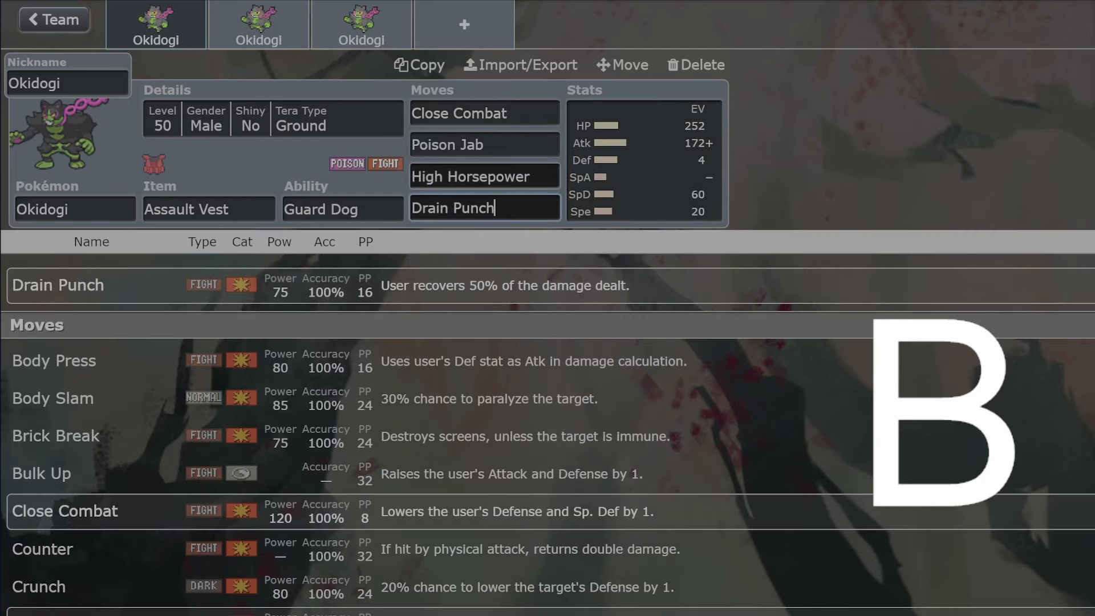
pyautogui.click(484, 112)
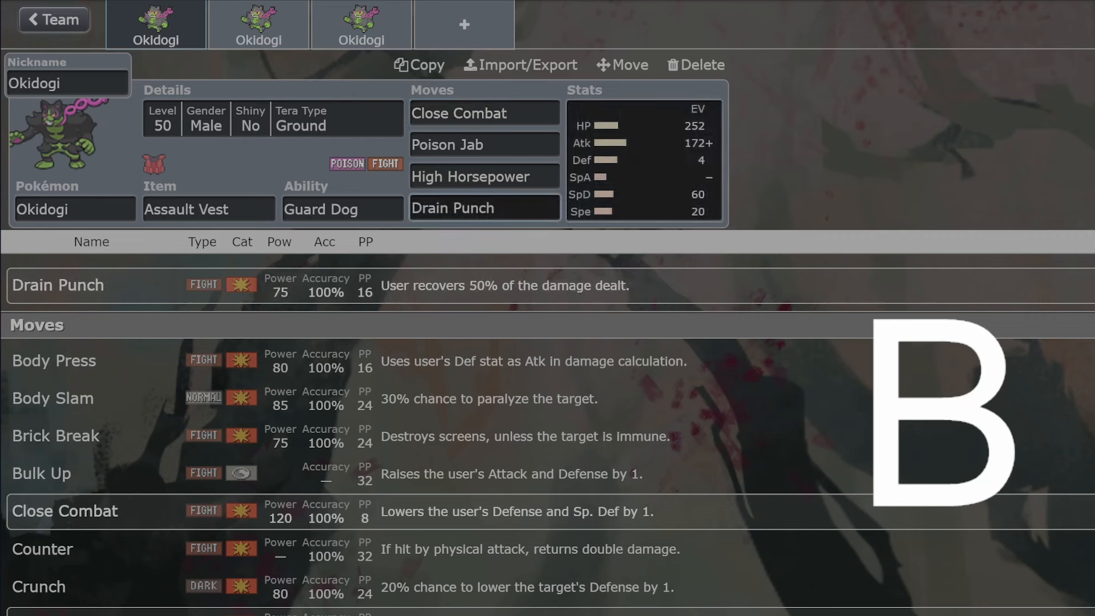
pyautogui.click(484, 208)
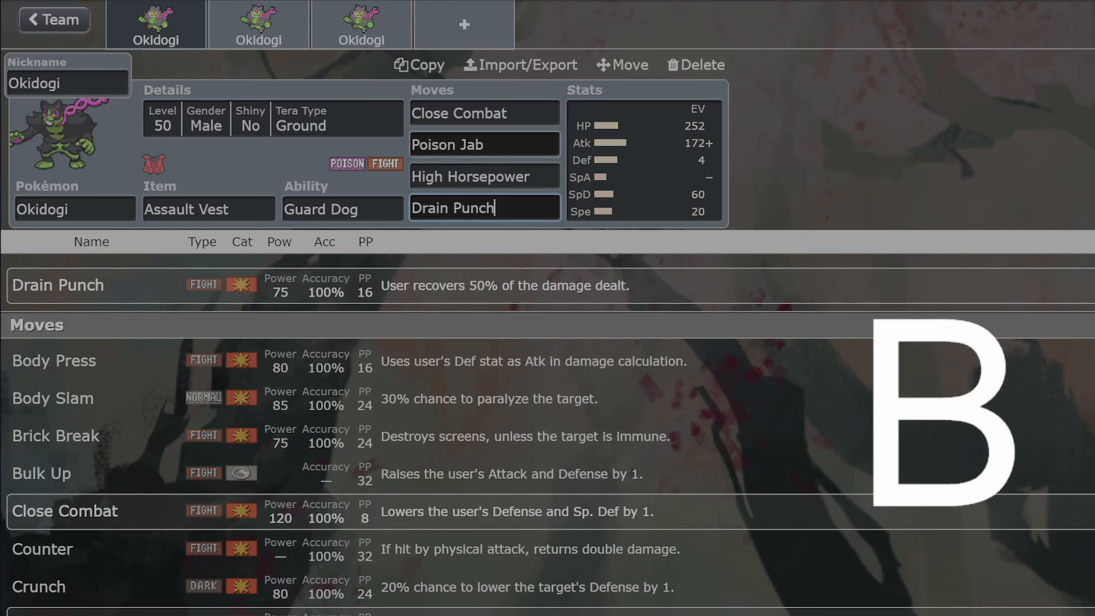
pyautogui.click(485, 175)
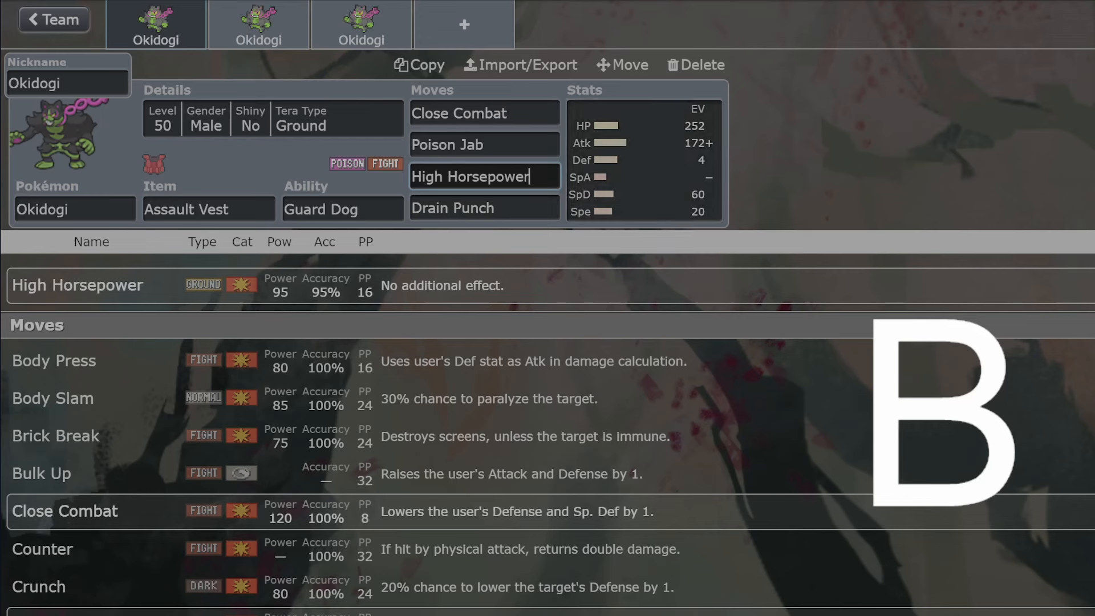
pyautogui.click(483, 144)
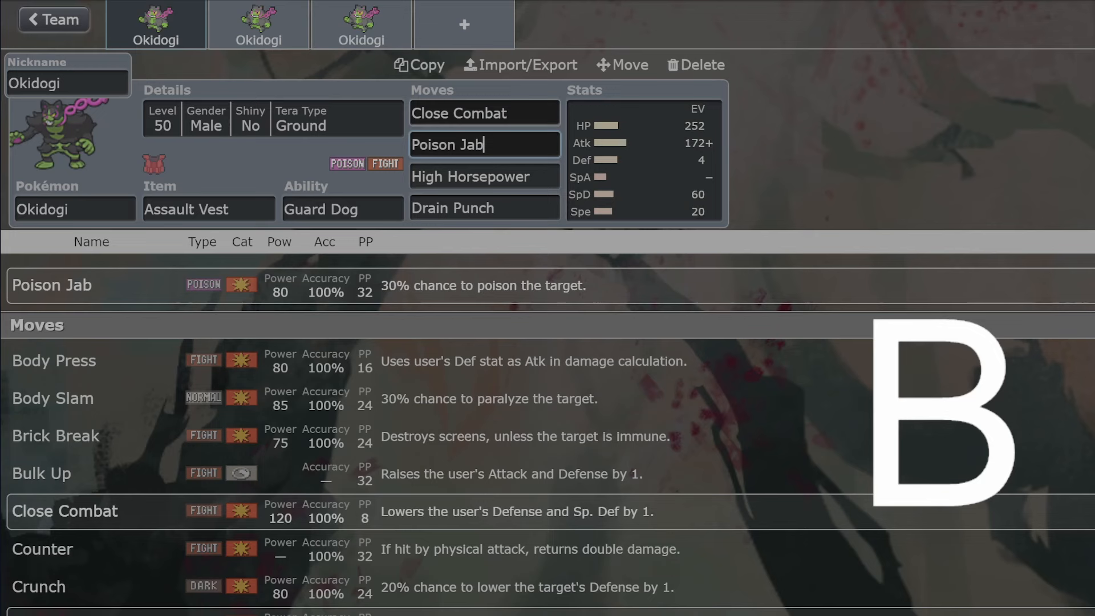
pyautogui.click(257, 24)
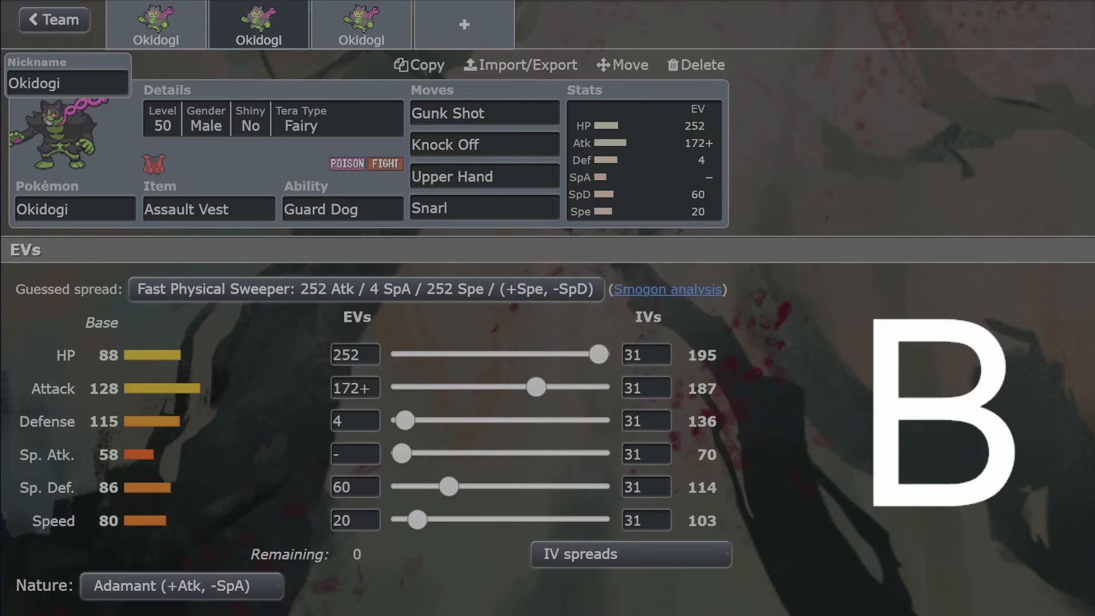
# Step: Compare the first set's moves and EVs with the second set's Gunk Shot, Knock Off and Upper Hand
pyautogui.click(484, 112)
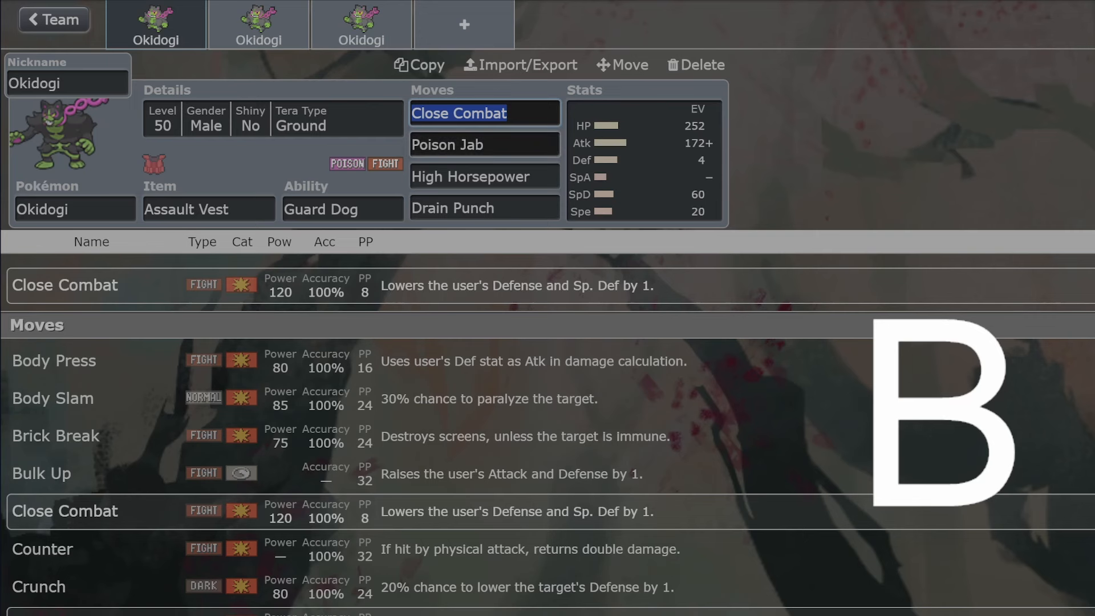
pyautogui.click(643, 160)
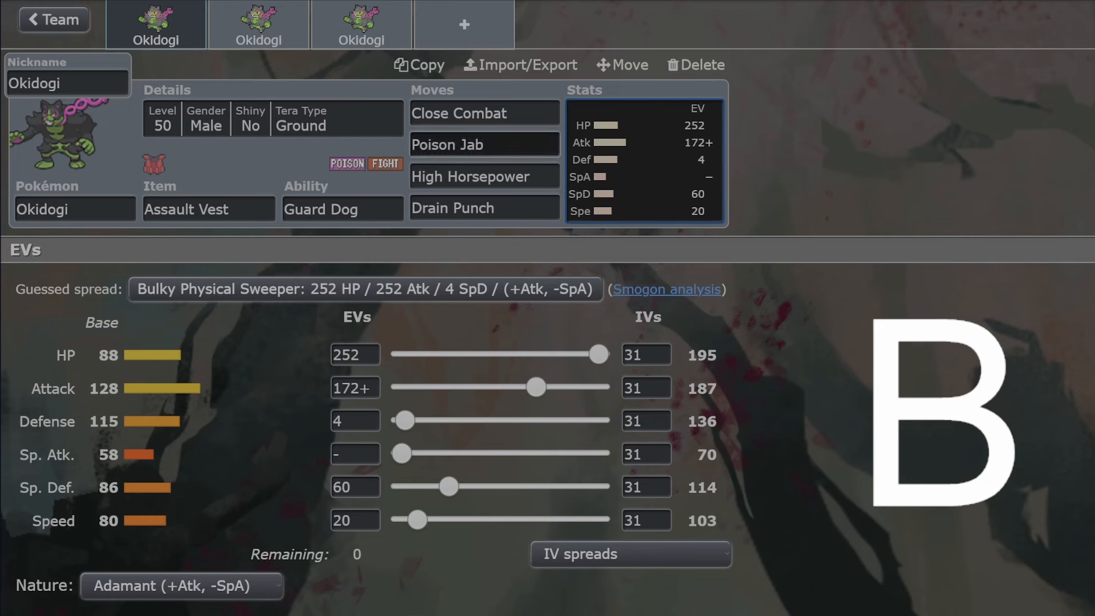
pyautogui.click(484, 144)
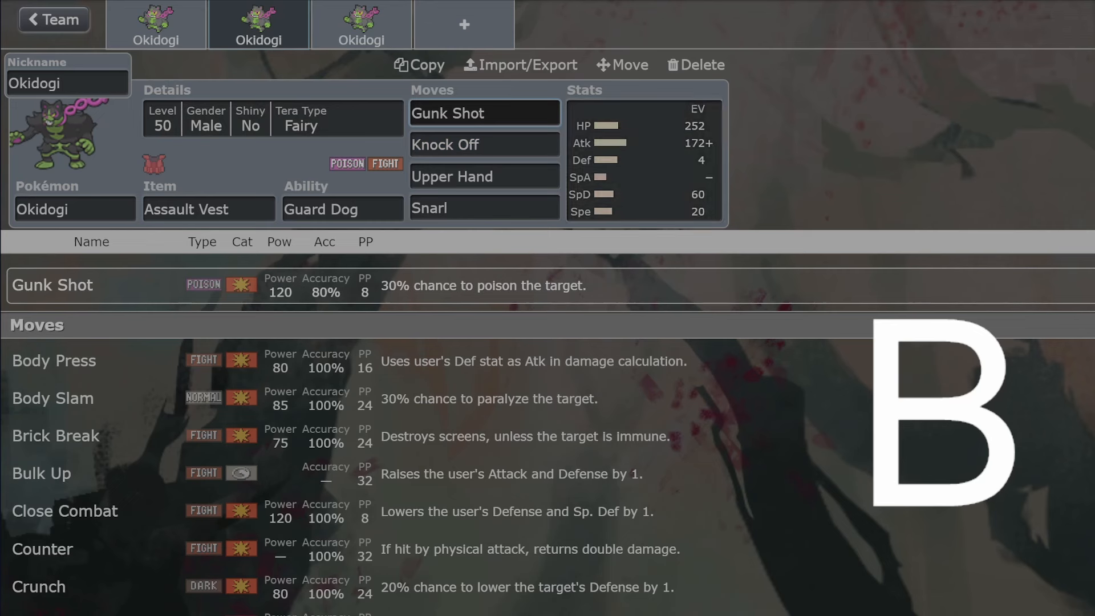
pyautogui.click(483, 144)
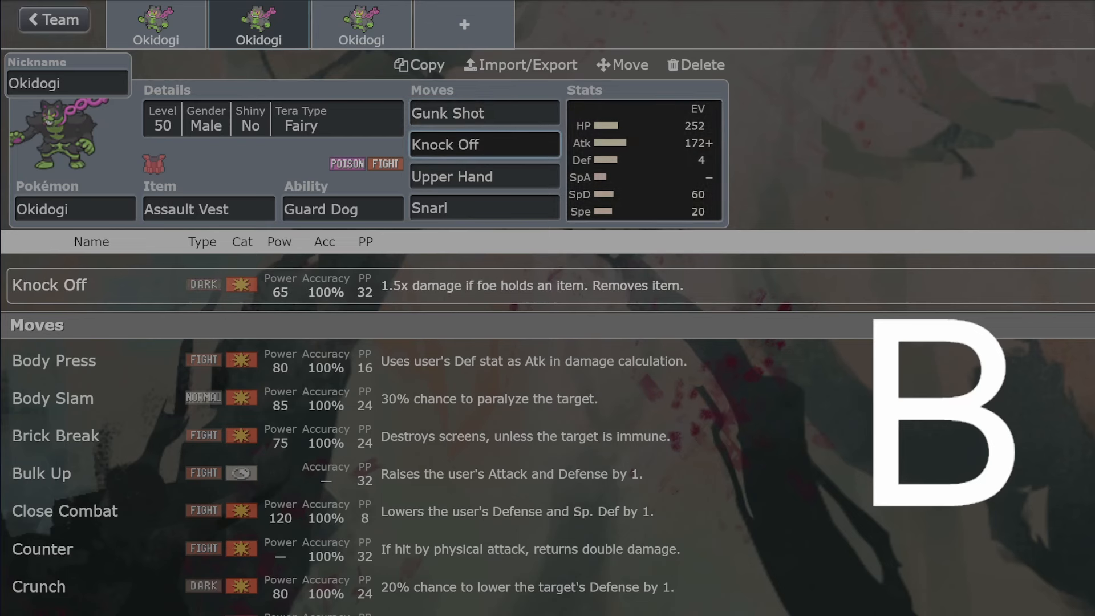
pyautogui.click(483, 144)
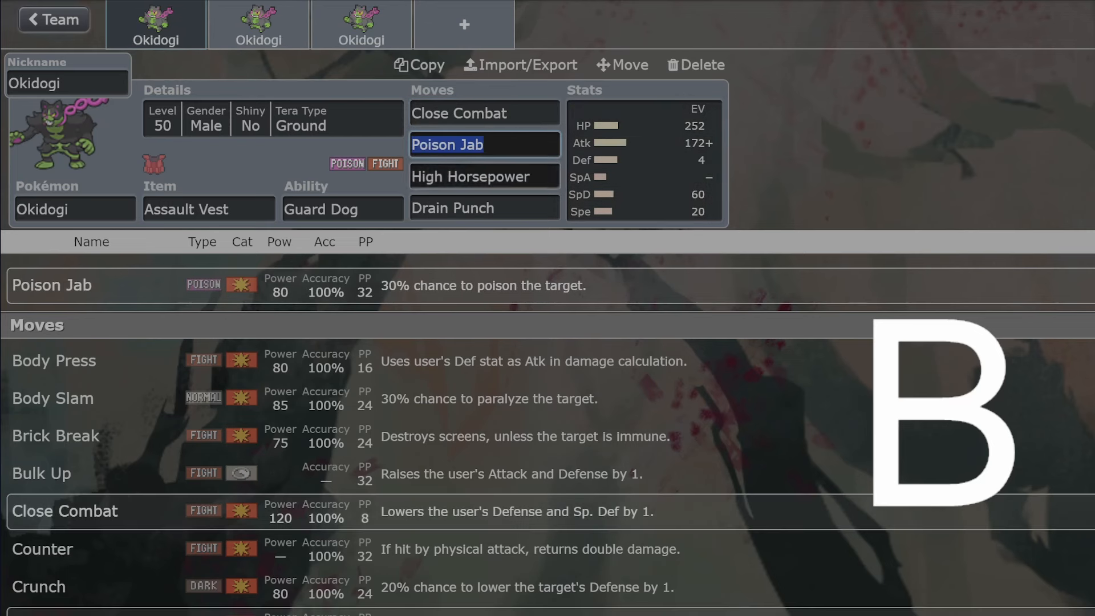
pyautogui.click(258, 24)
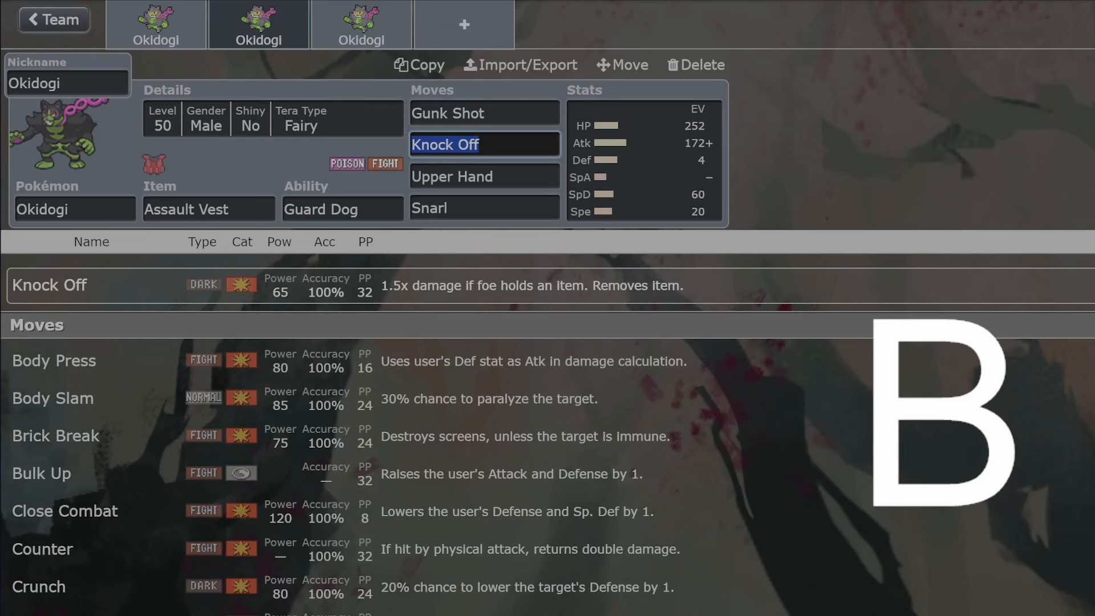
pyautogui.click(484, 176)
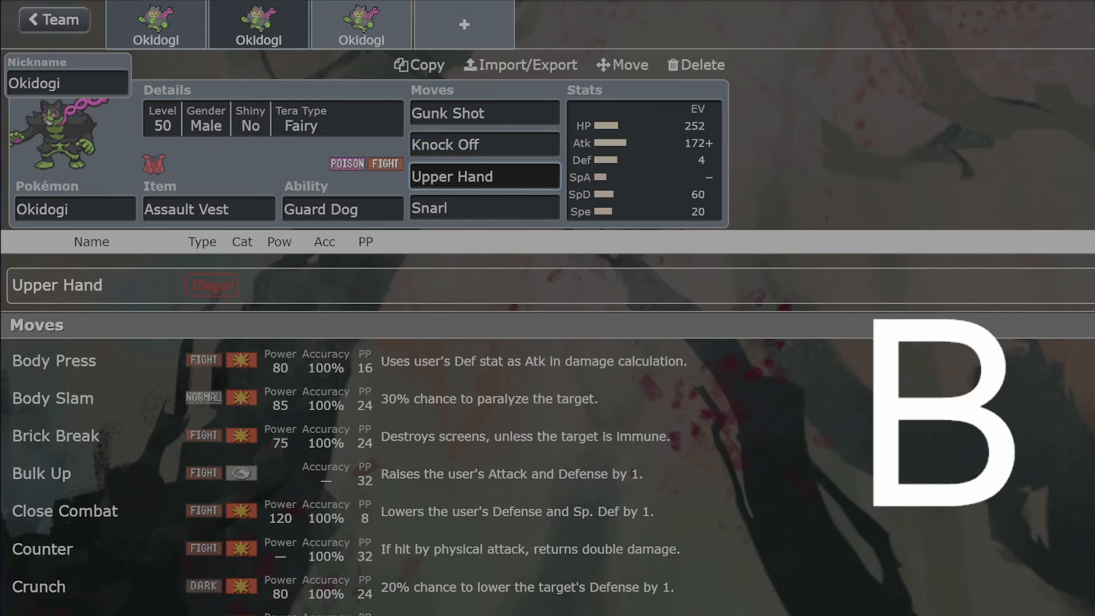
# Step: Return to the first Okidogi set's 252 HP / 172 Atk Adamant EV view
pyautogui.click(484, 176)
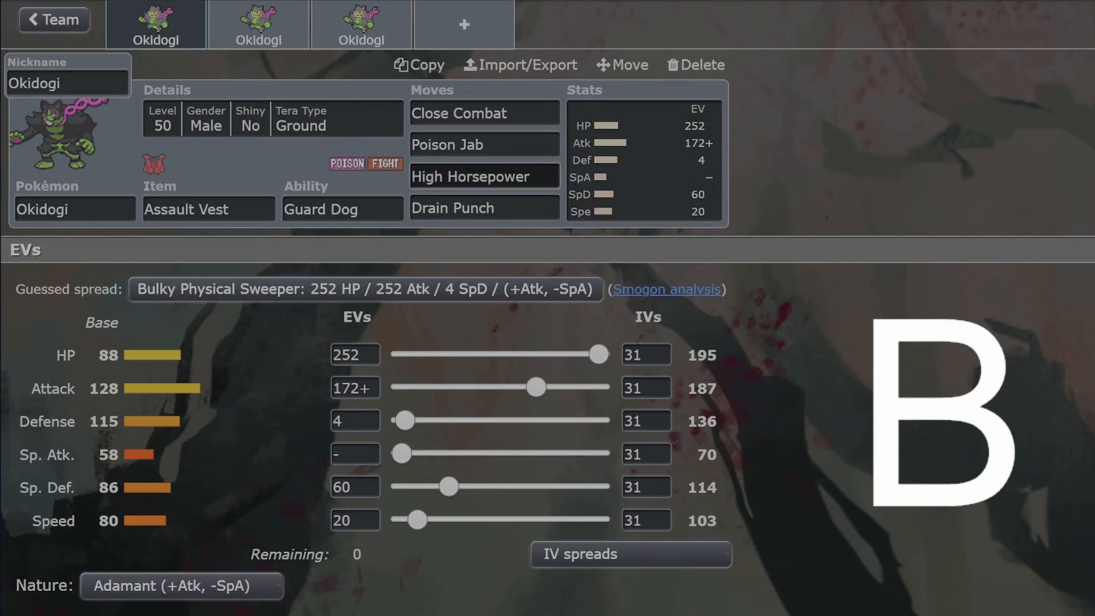
# Step: Recheck Close Combat and Drain Punch, then view the third Leftovers Okidogi set
pyautogui.click(258, 23)
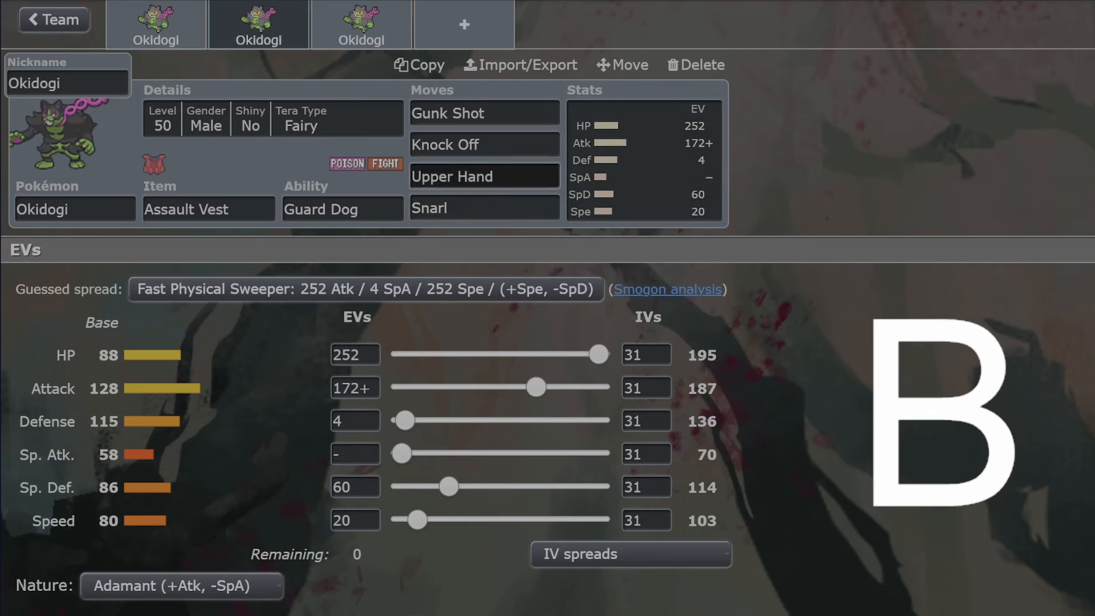
pyautogui.click(484, 208)
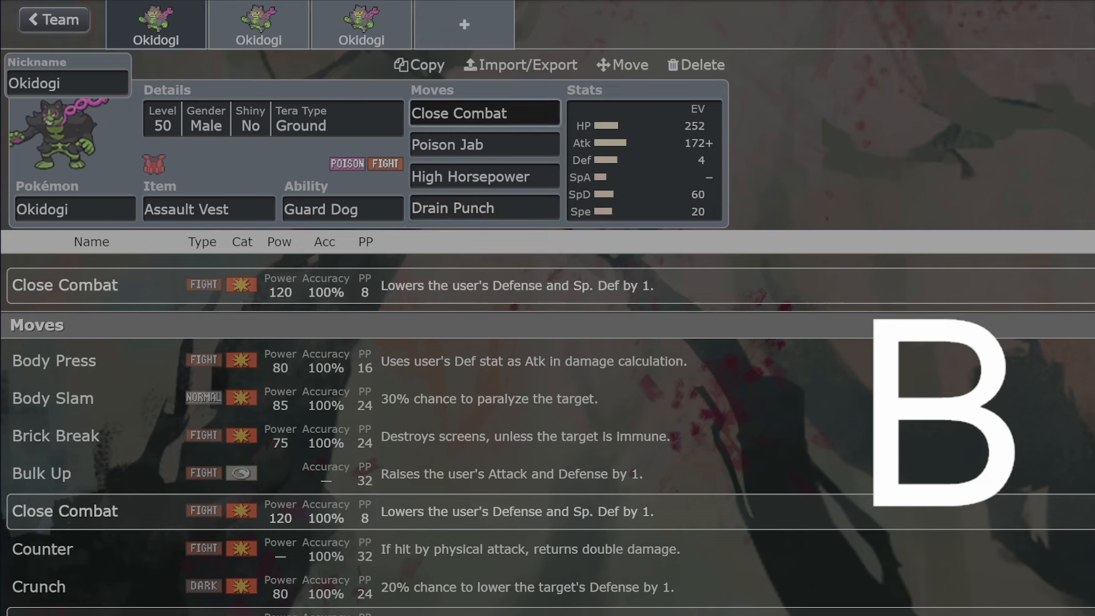
pyautogui.click(484, 206)
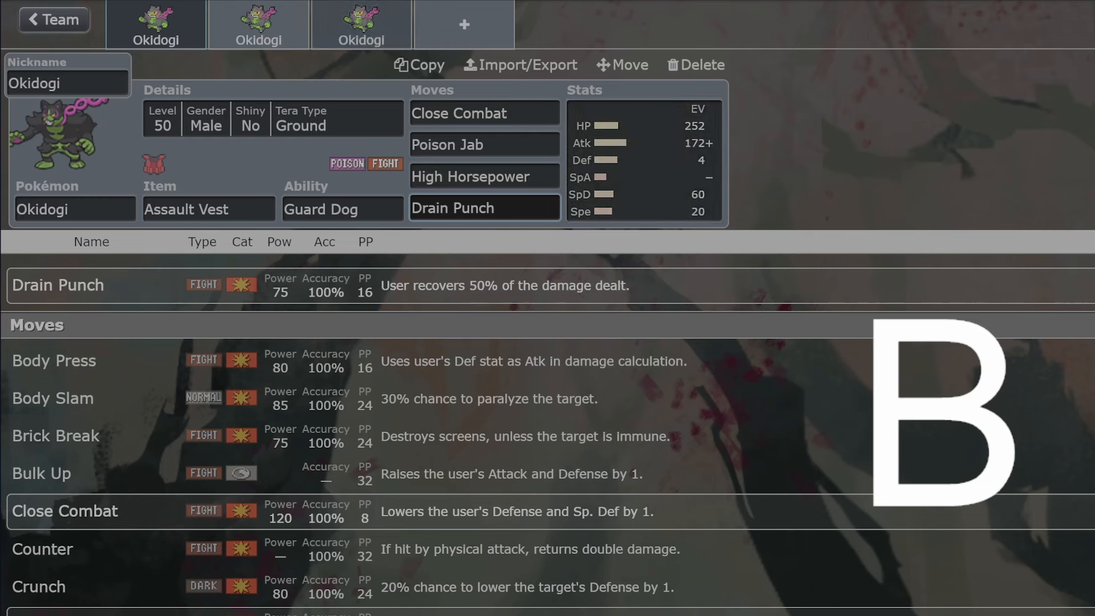
pyautogui.click(361, 25)
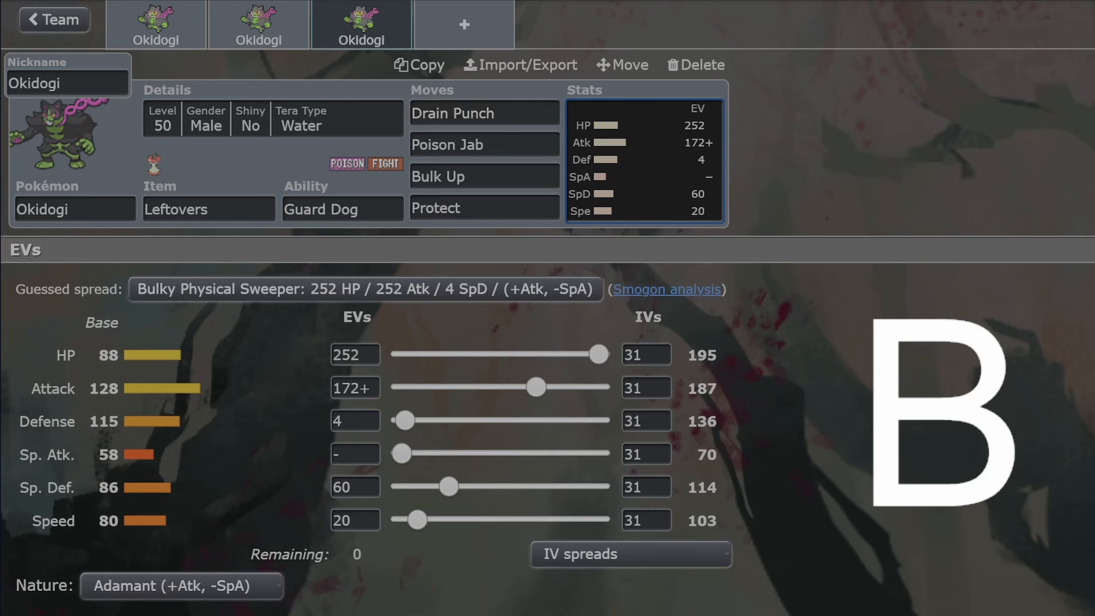
# Step: Browse the abilities available to the third Okidogi set
pyautogui.click(483, 177)
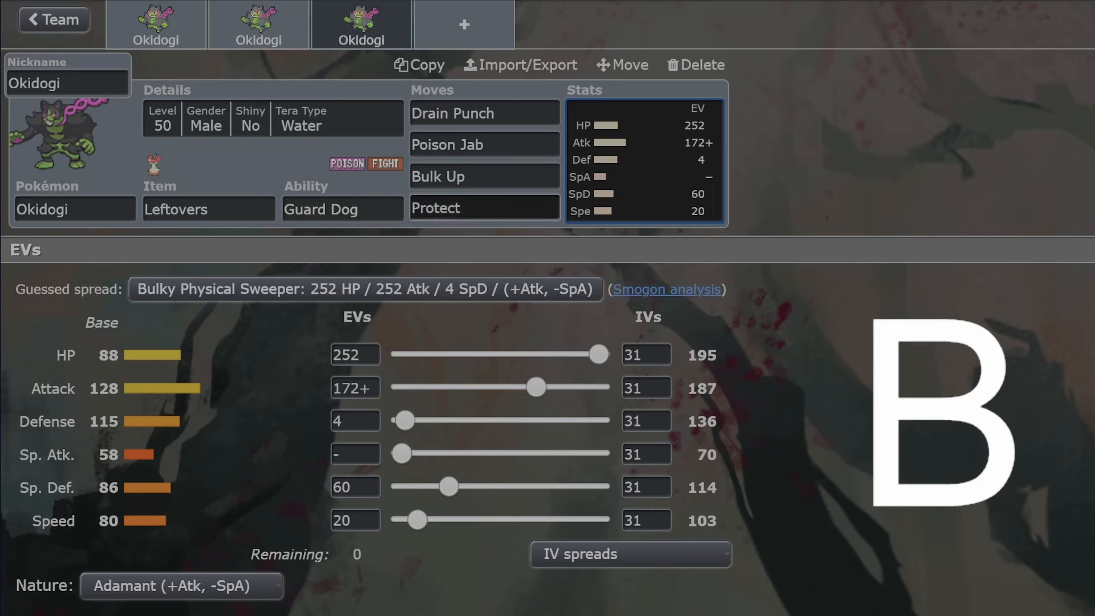
pyautogui.click(341, 208)
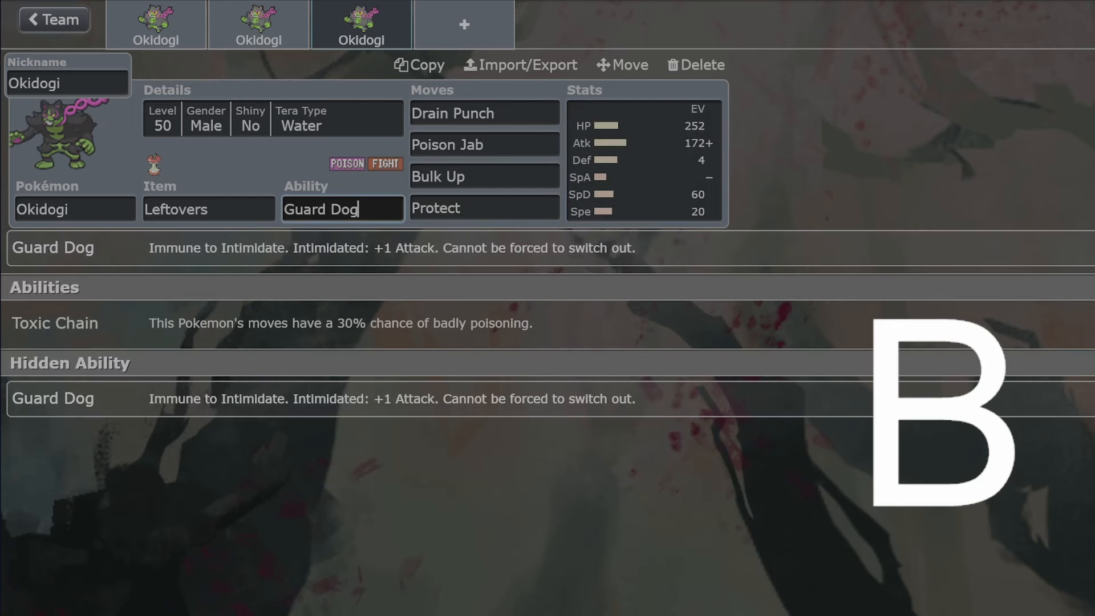
pyautogui.click(642, 161)
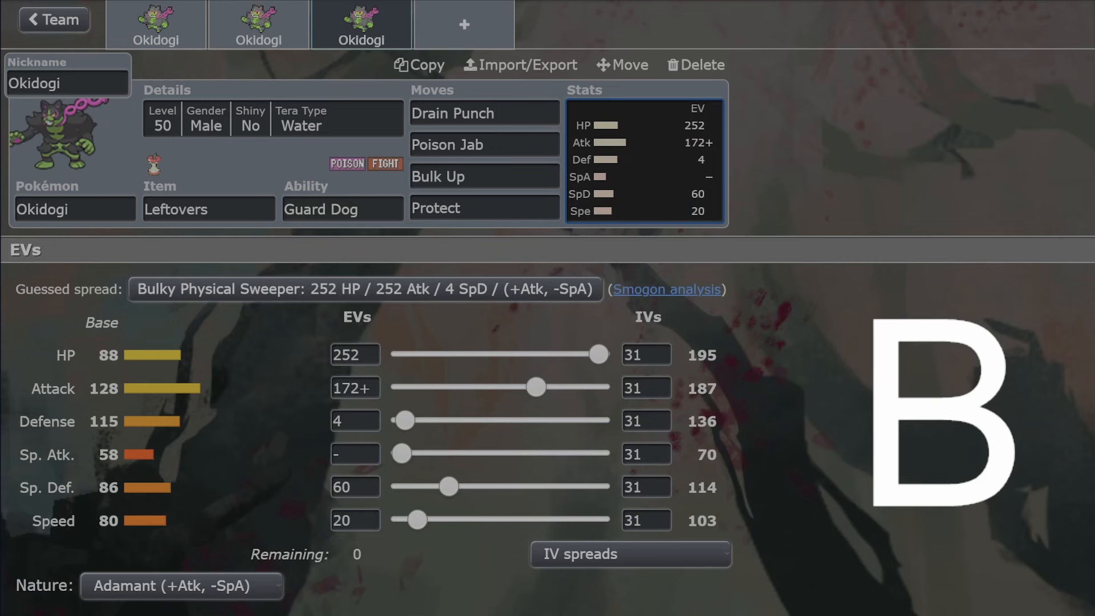
# Step: Check the third set's Drain Punch, then show its level 50, Tera Water details
pyautogui.click(483, 113)
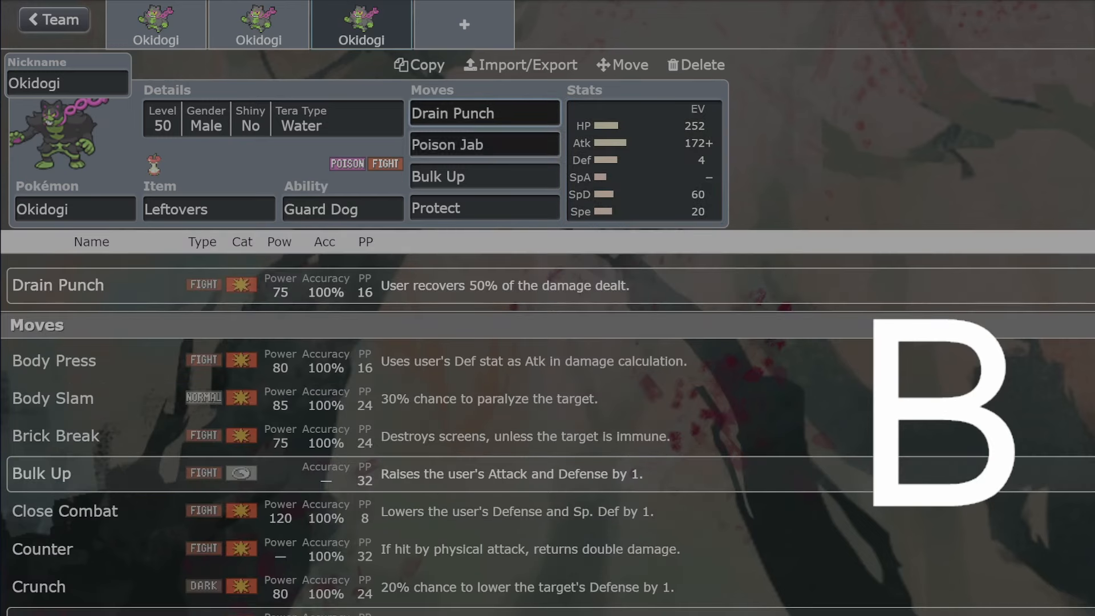
pyautogui.click(342, 209)
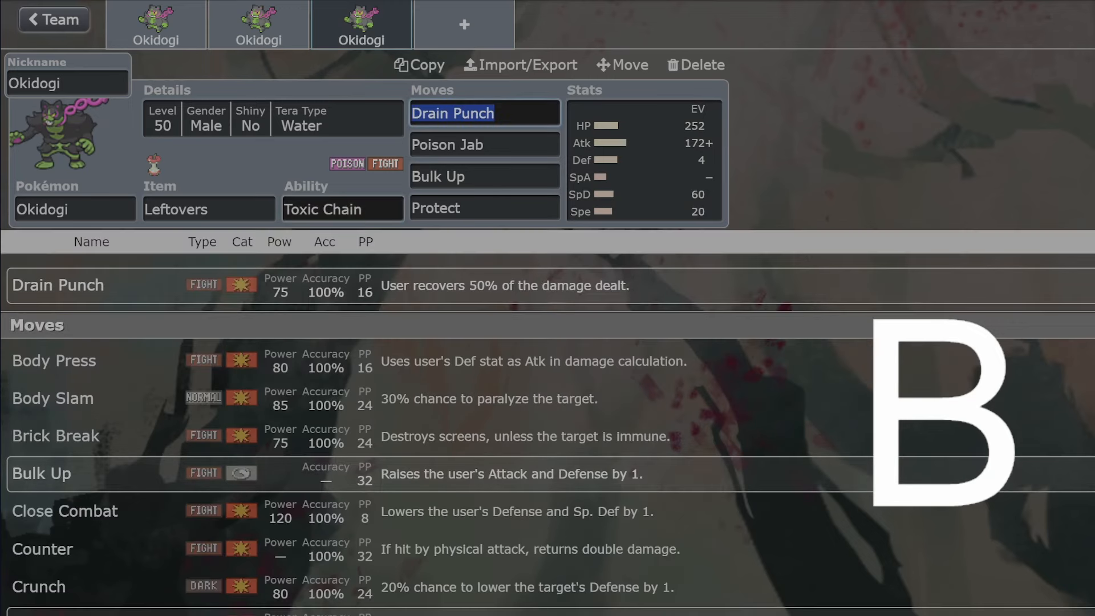
pyautogui.click(342, 208)
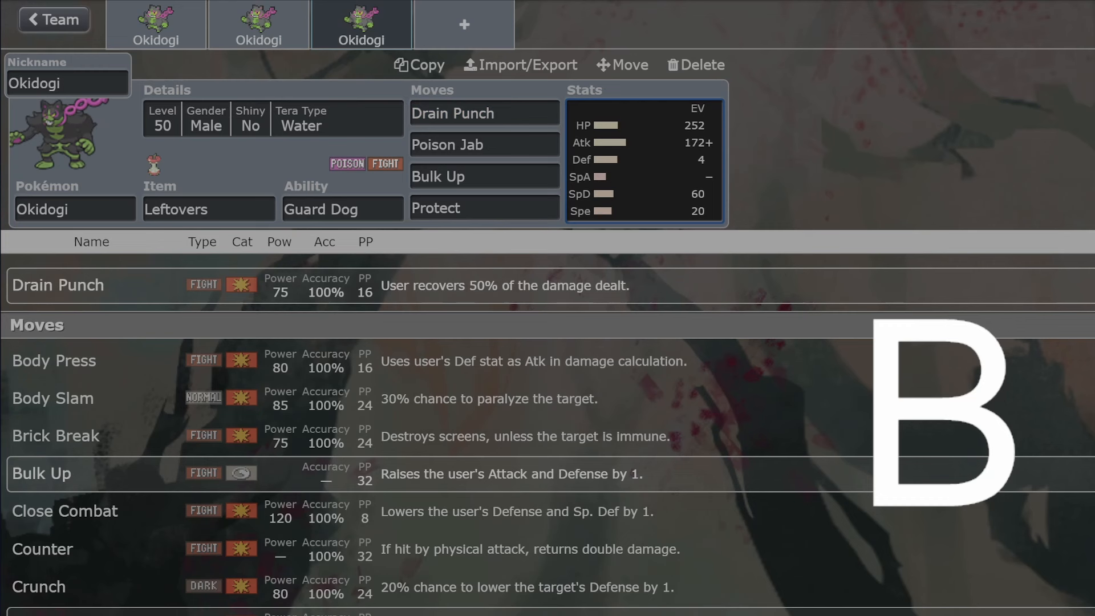
pyautogui.click(642, 159)
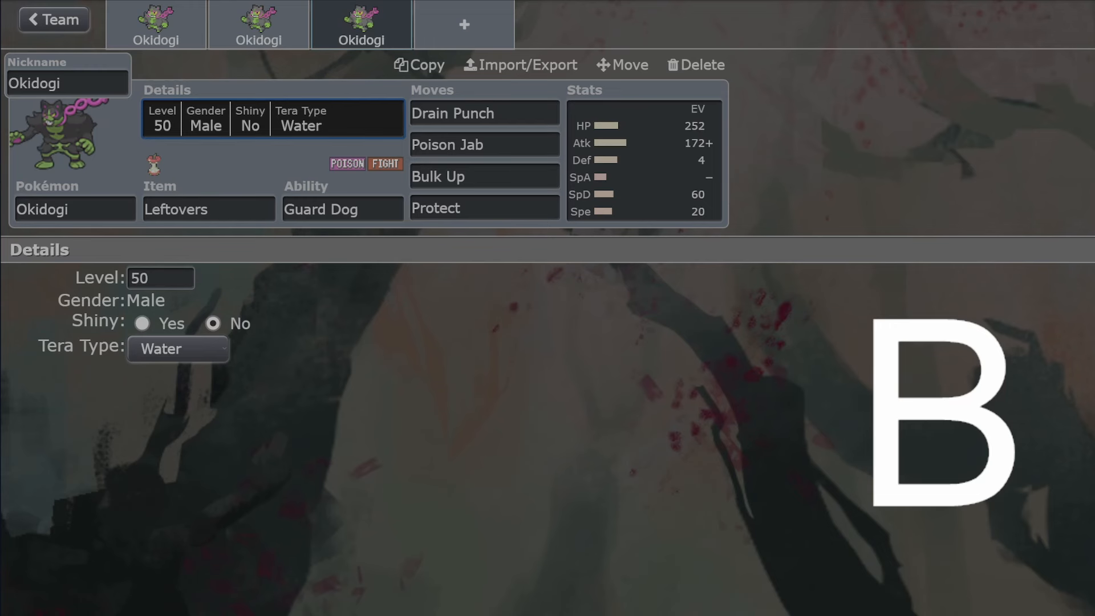
pyautogui.click(208, 208)
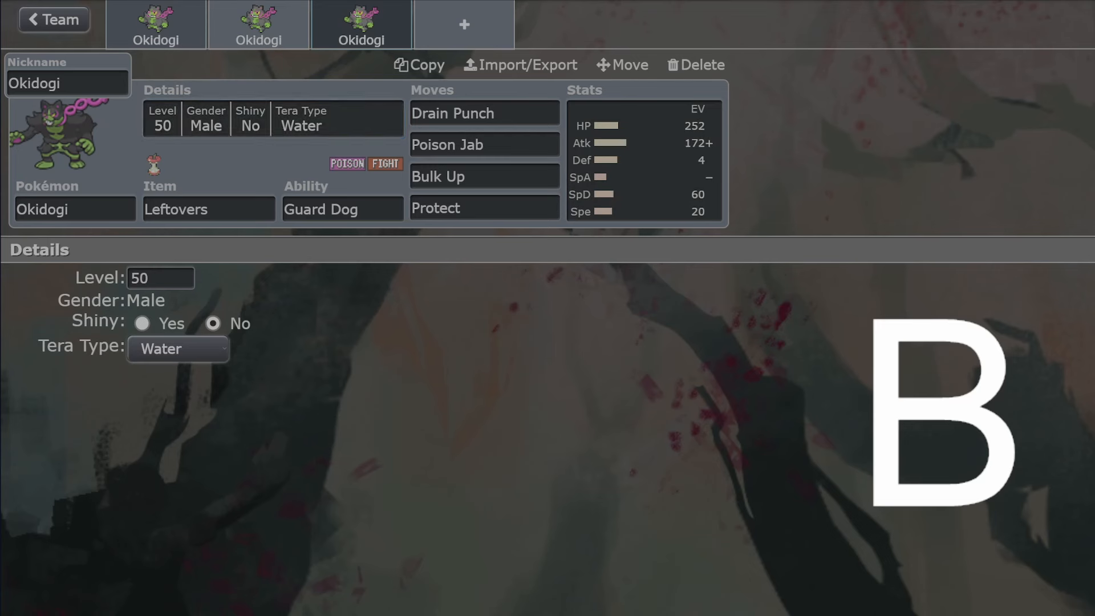
pyautogui.click(361, 25)
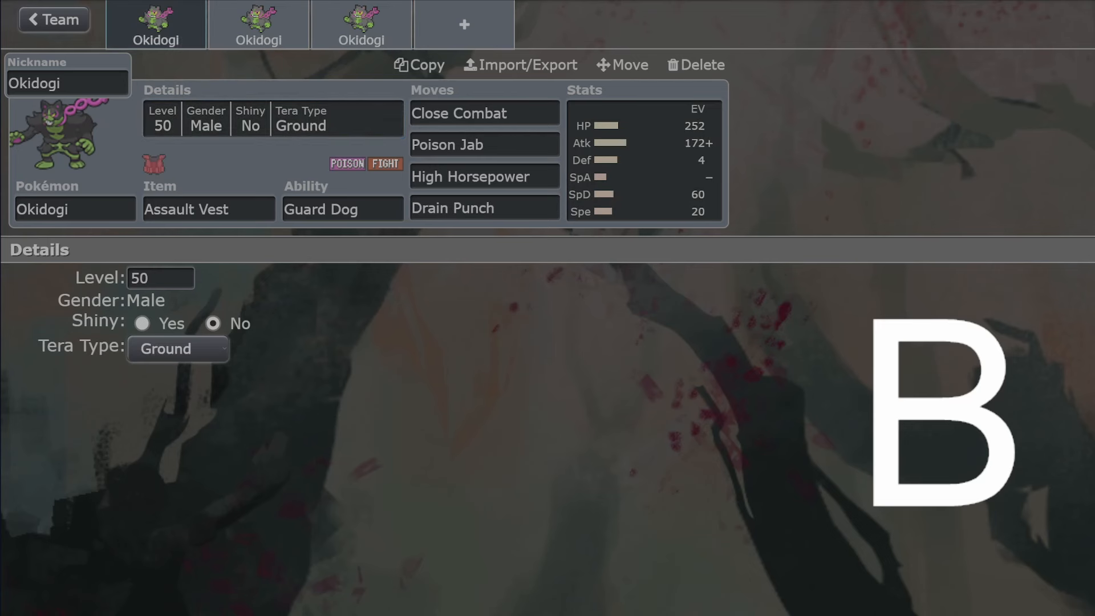
pyautogui.click(258, 25)
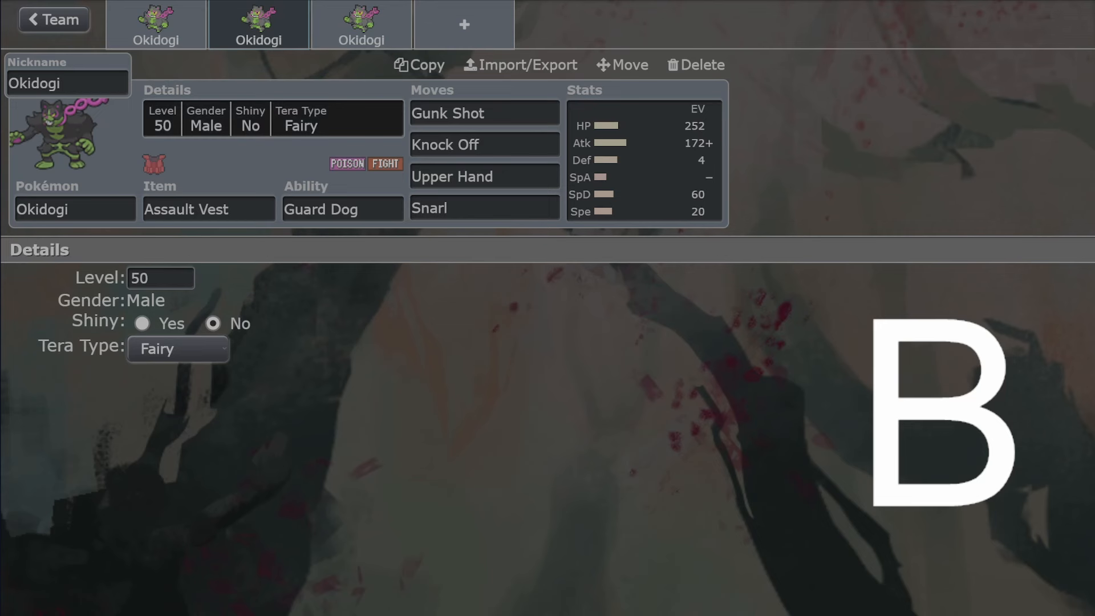
pyautogui.click(361, 25)
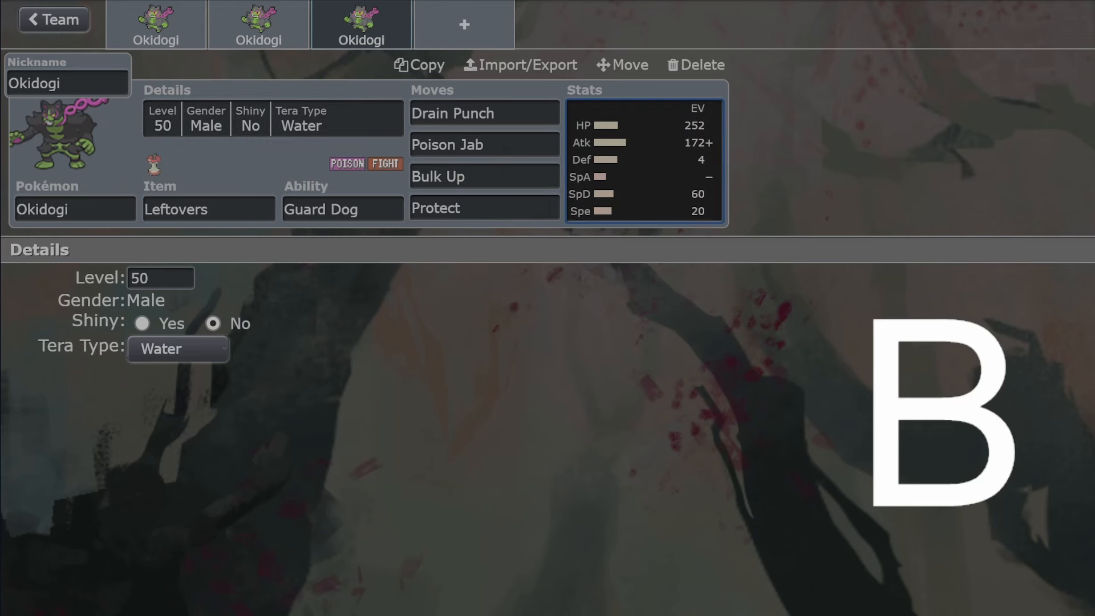